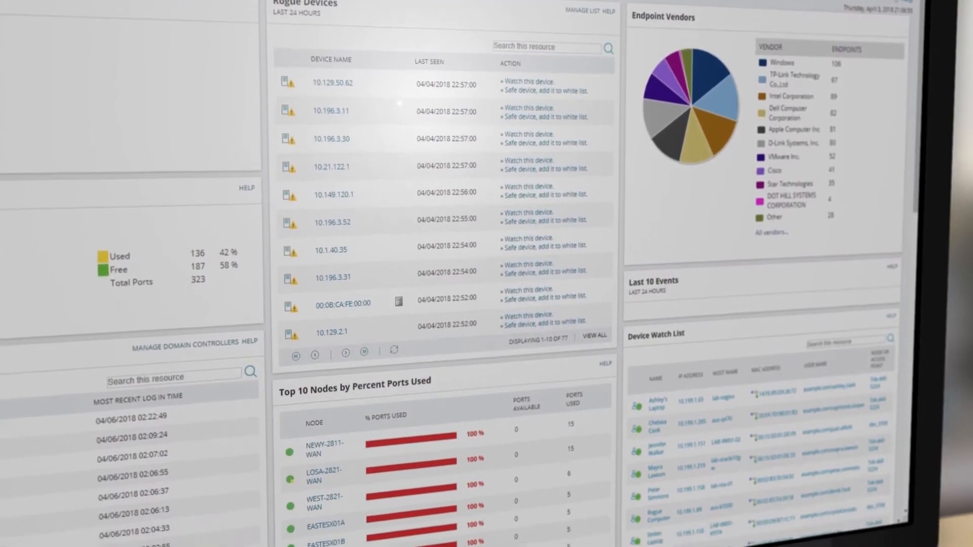
Step: Scroll the dashboard to the Device Tracker Summary with the All UDT Nodes resource
scroll("down", 3)
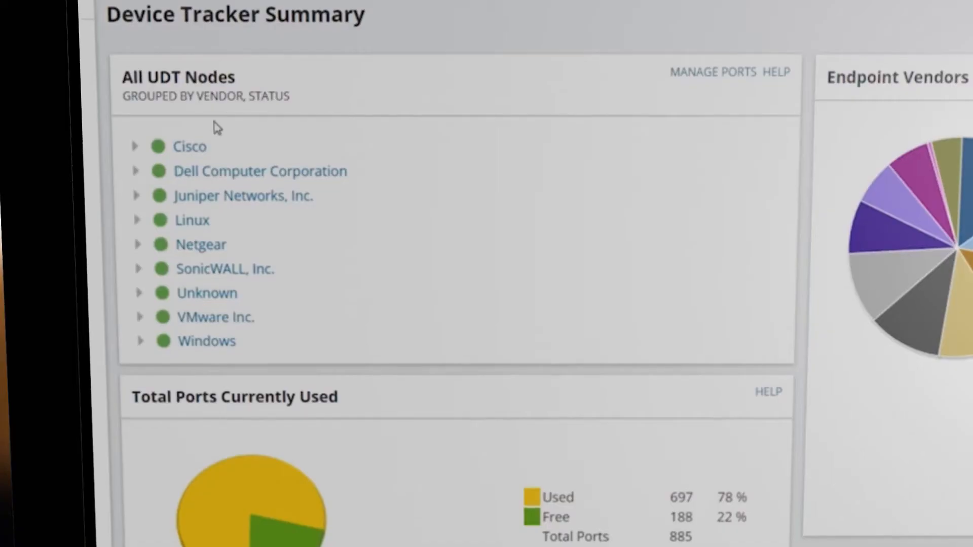
Step: Expand Cisco's up nodes, then show the Search Device Tracker field checkboxes (hostname, IP, MAC, vendor)
left_click(134, 146)
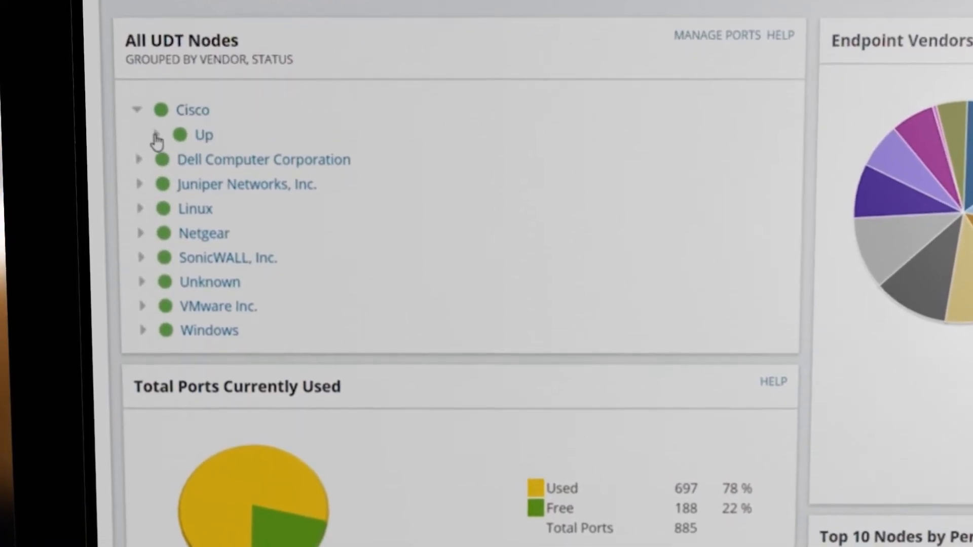
left_click(157, 135)
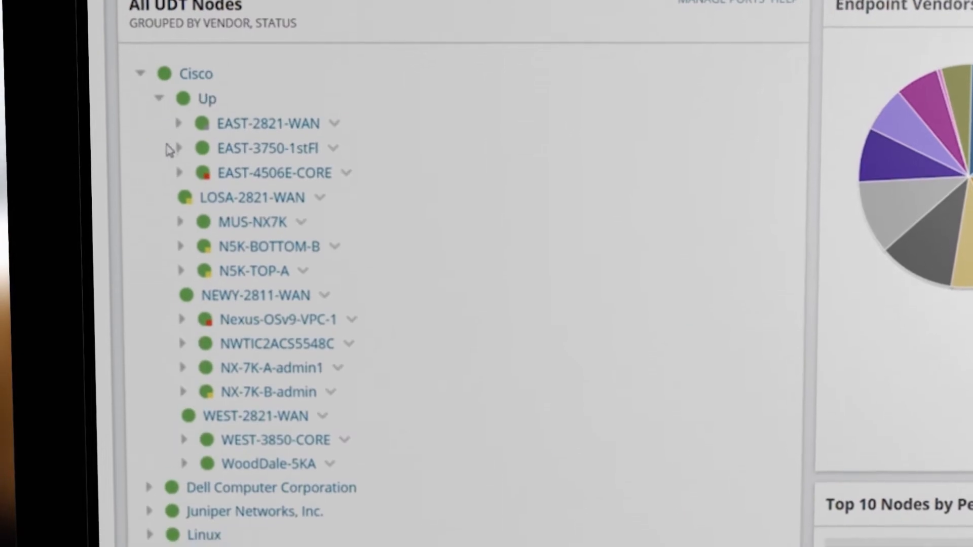
left_click(179, 173)
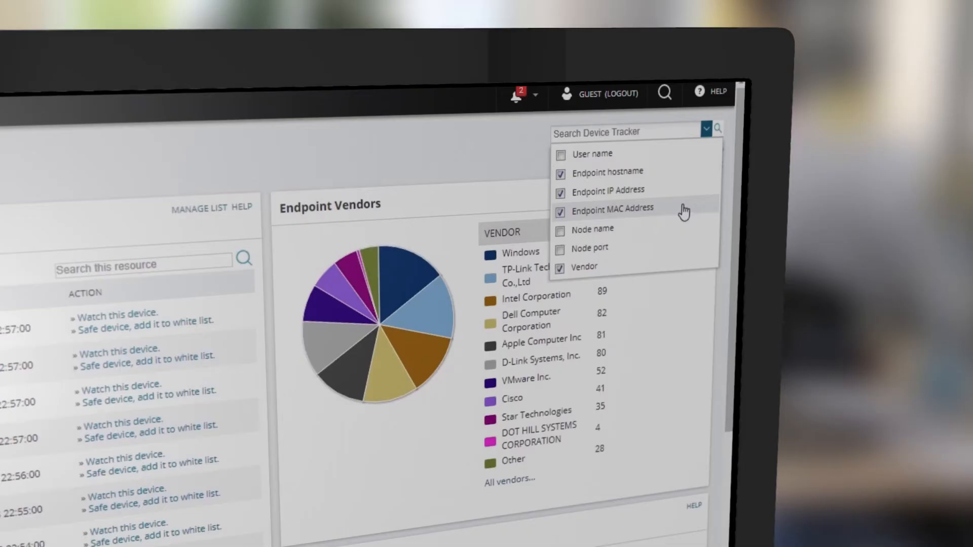
Step: Search Device Tracker for endpoint 10.1.199.10 and reach its associated user's details
type("10.")
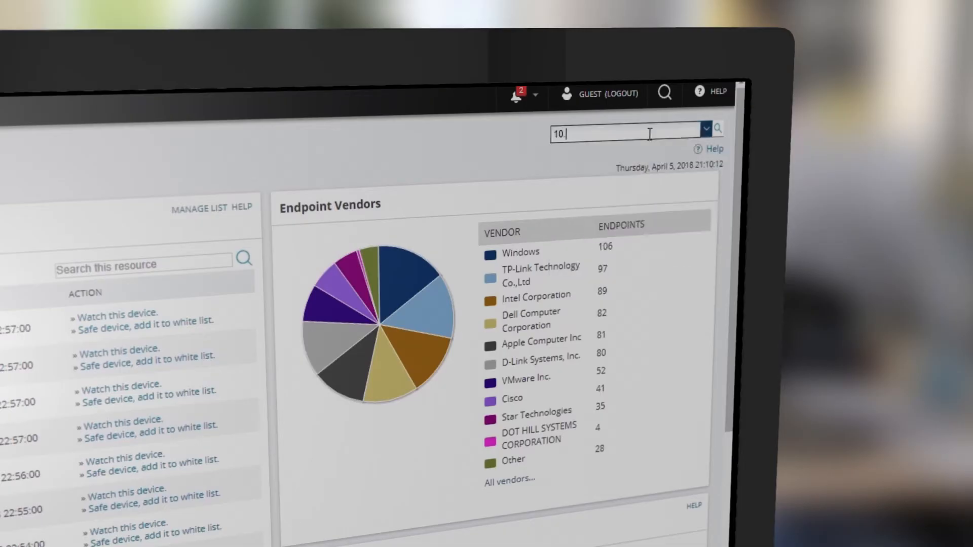
type("1.199.10")
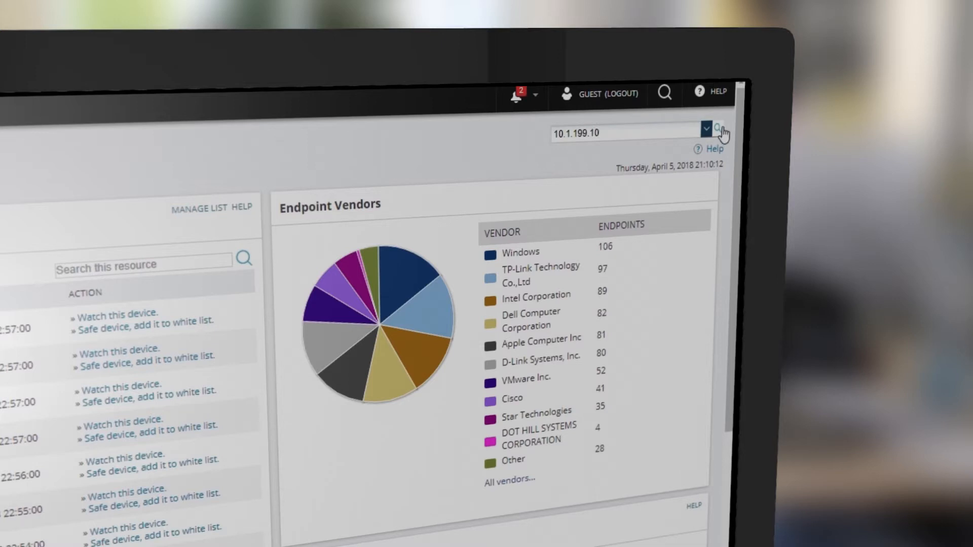
left_click(718, 132)
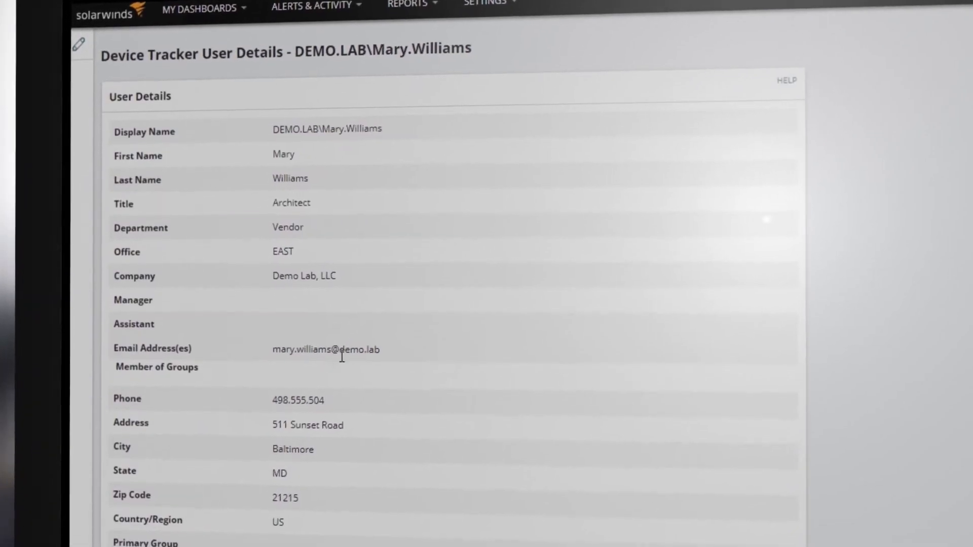
Step: Review the user's details and confirm shutting down the selected port on 10.196.3.50
scroll("down", 3)
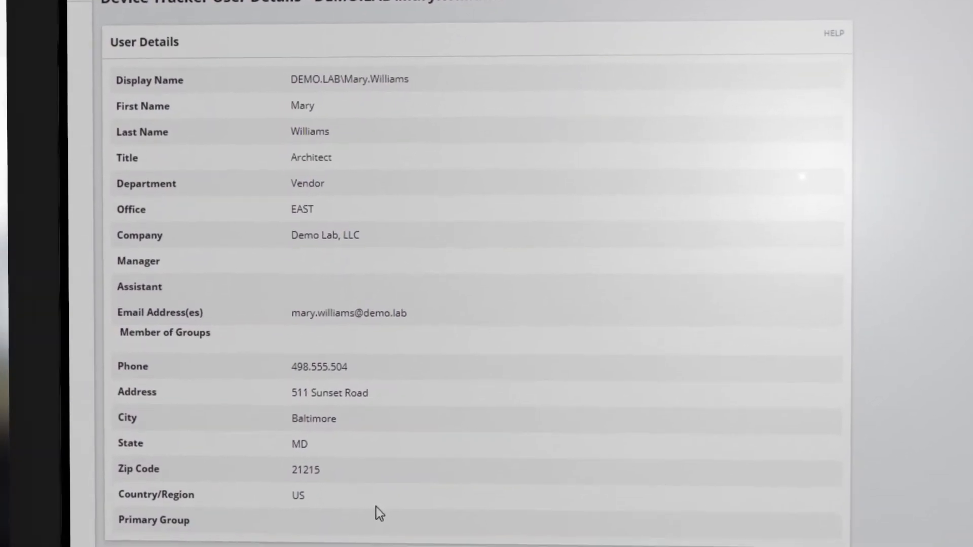
scroll("down", 3)
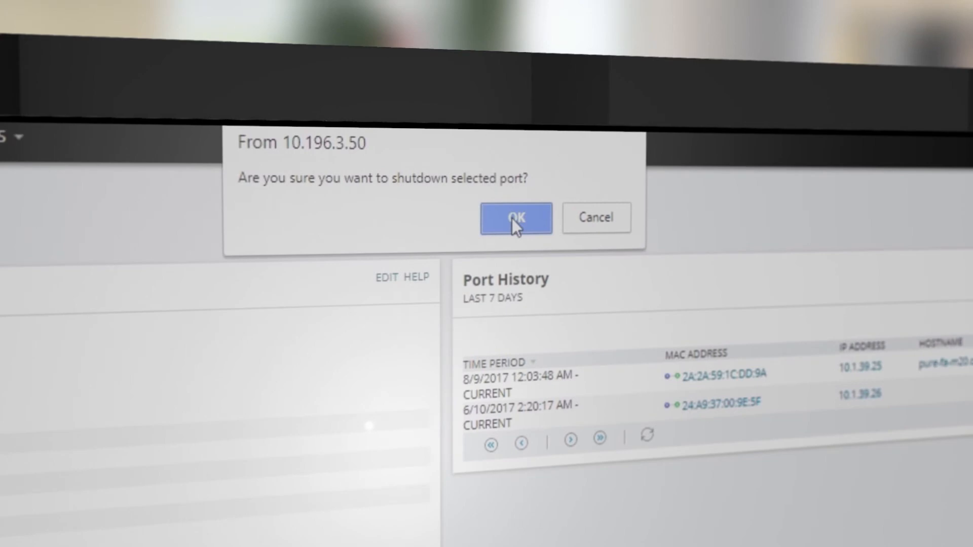
left_click(514, 218)
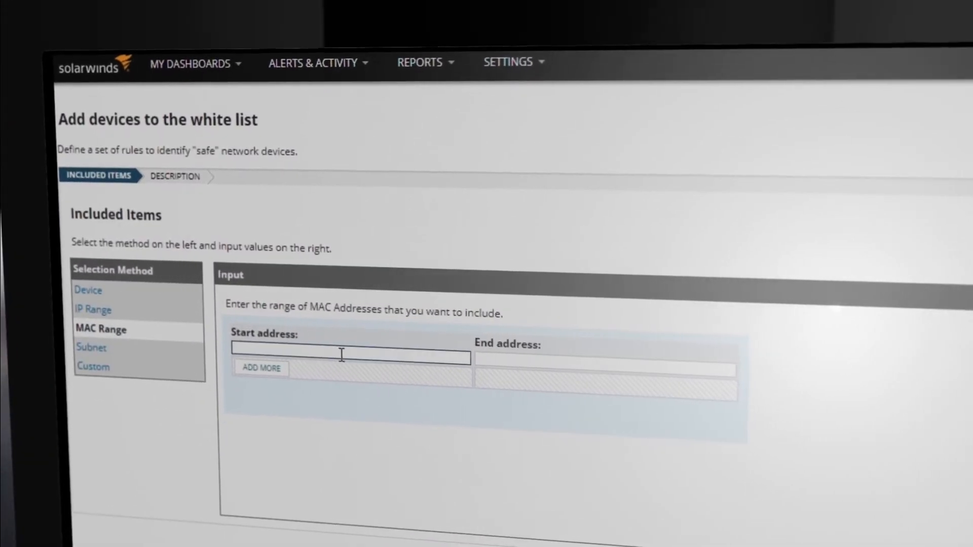
Step: Enter MAC range start 00:50:56 for the white list rule and MAC 0:50:56 for the watched device
type("00:50:56")
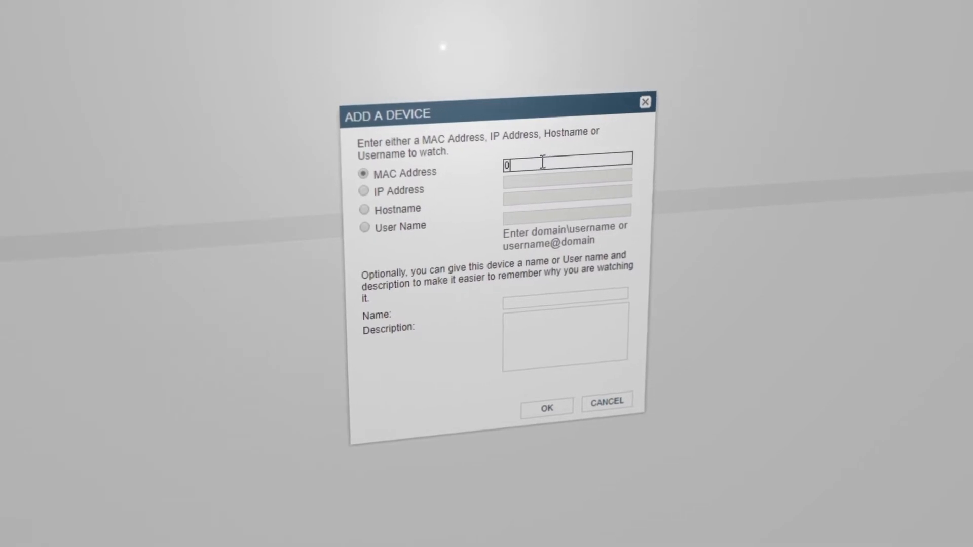
type("0:50:56")
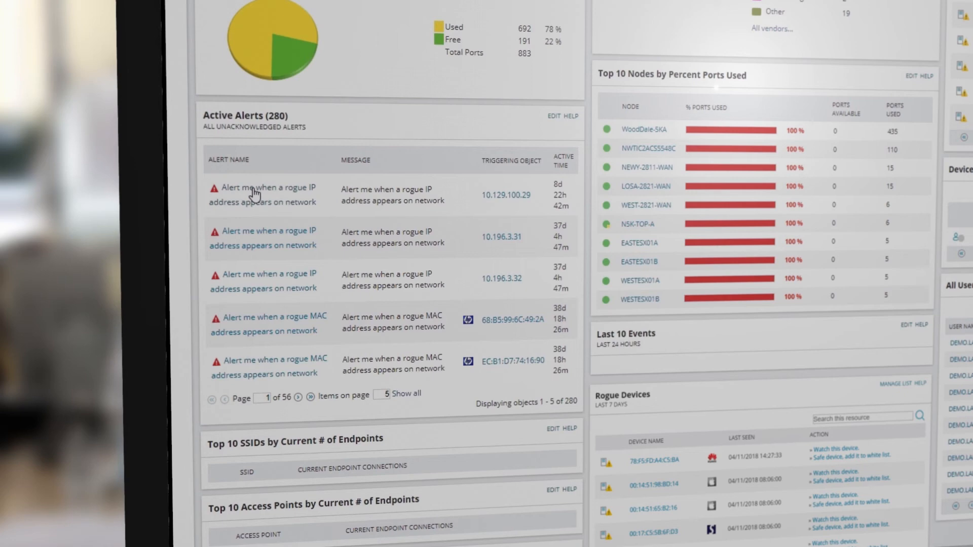
Step: View the active rogue IP address alert before heading to the UDT reports list
left_click(268, 188)
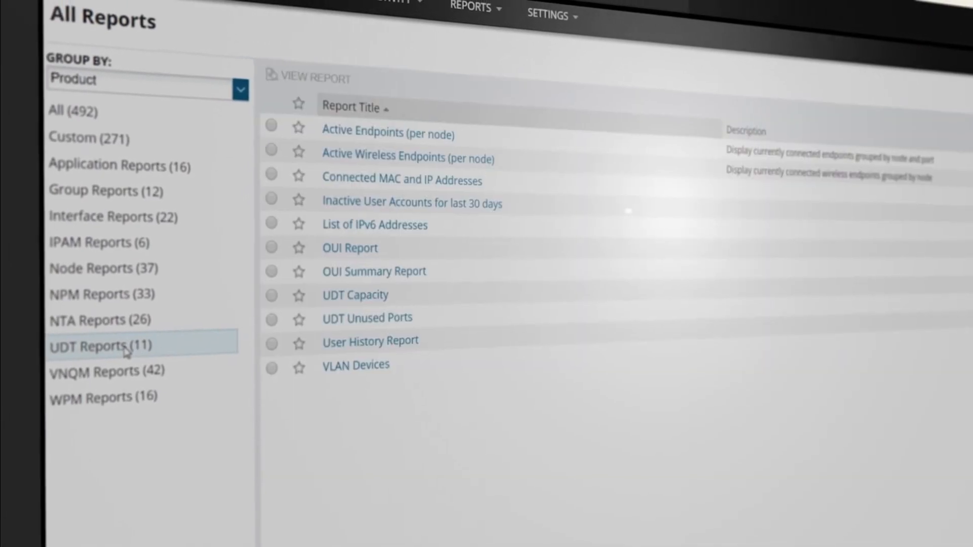
Step: Select and view the UDT Unused Ports report listing unused ports per node
left_click(272, 318)
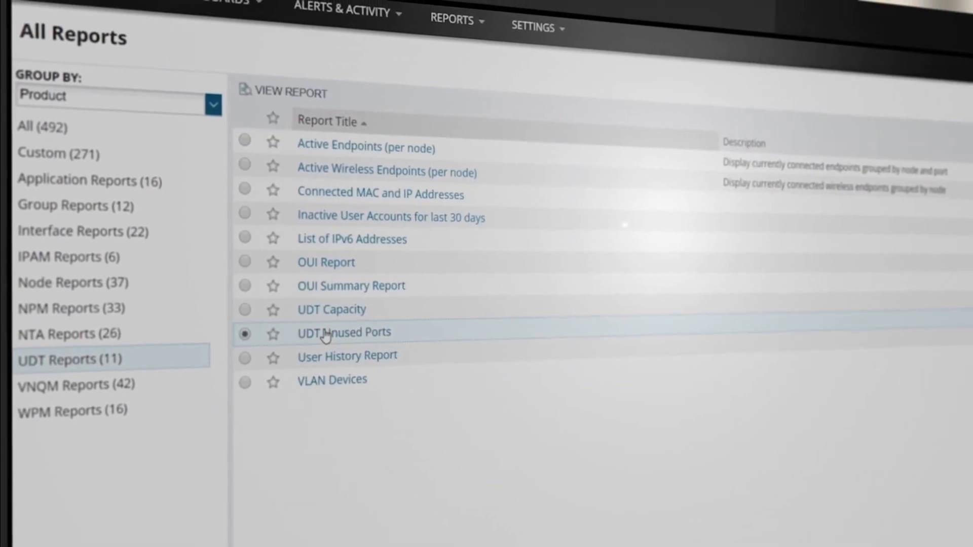
left_click(290, 93)
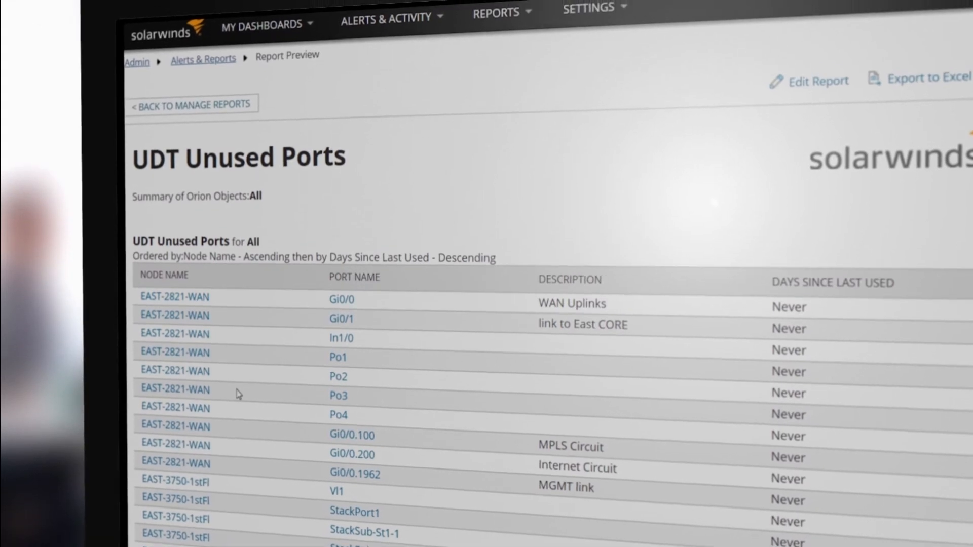